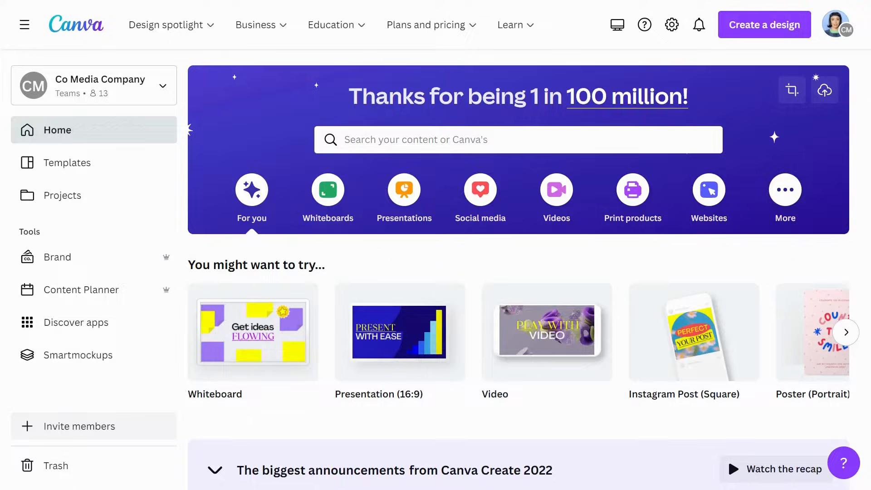
{"action": "mouse_move", "coordinate": [557, 183]}
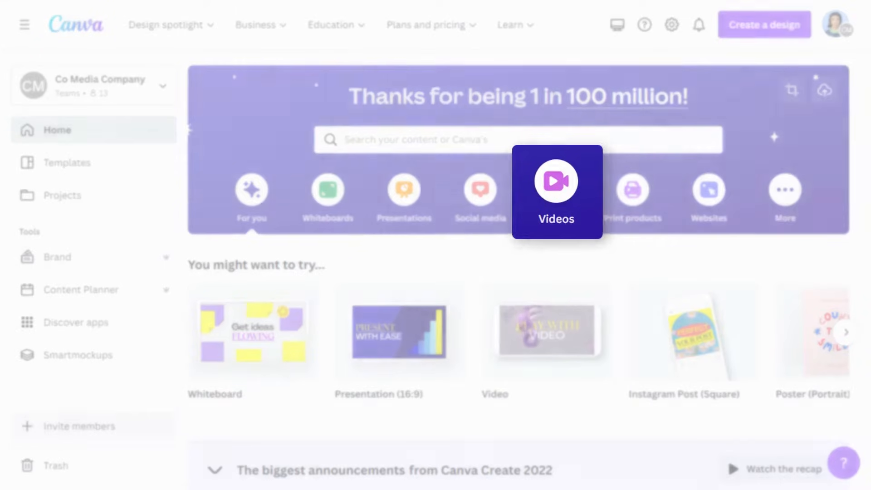
Browse the video design formats and enter the video template gallery.
{"action": "left_click", "coordinate": [556, 197]}
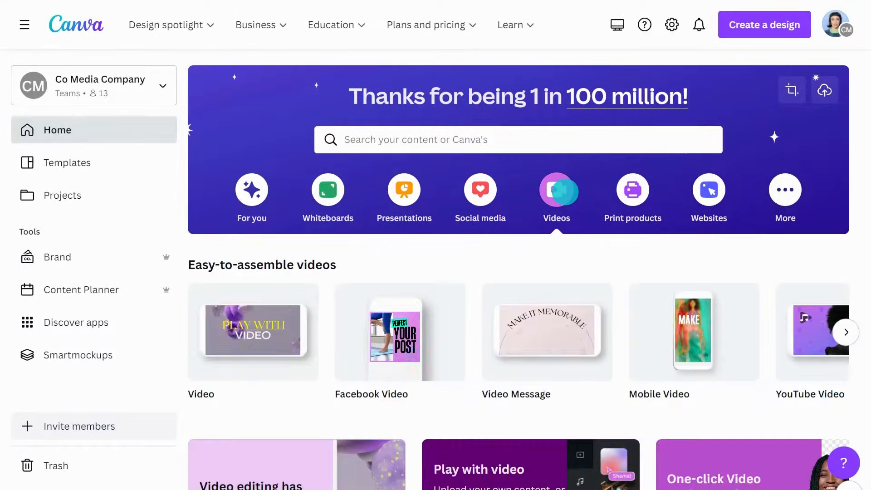
{"action": "left_click", "coordinate": [844, 332]}
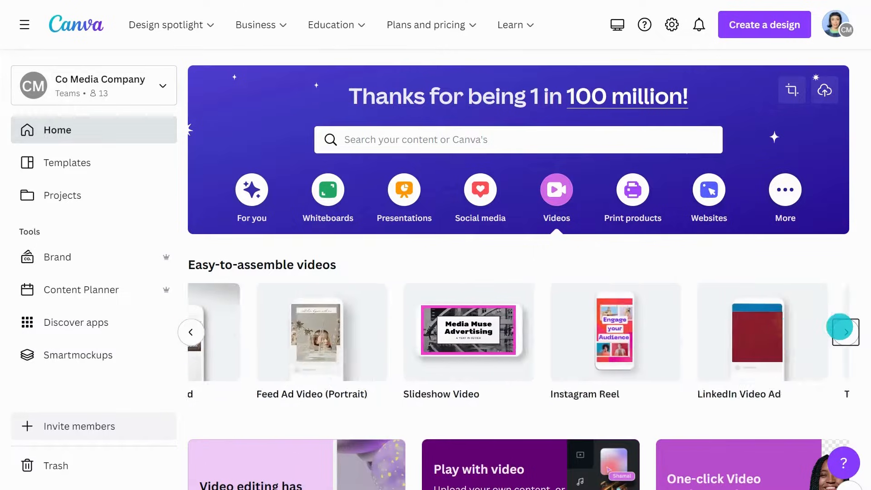
{"action": "left_click", "coordinate": [190, 332]}
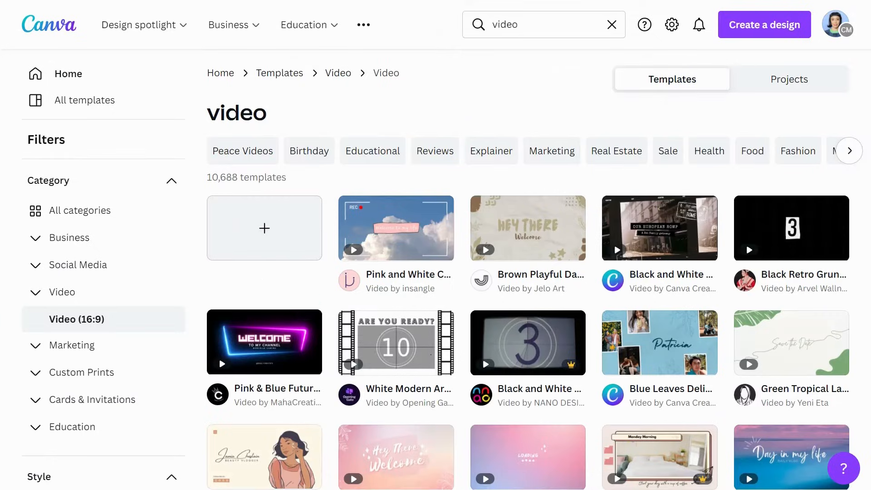
Pick the Purple Slate Grey product launch template from the Video (16:9) results.
{"action": "scroll", "scroll_direction": "down", "scroll_amount": 3}
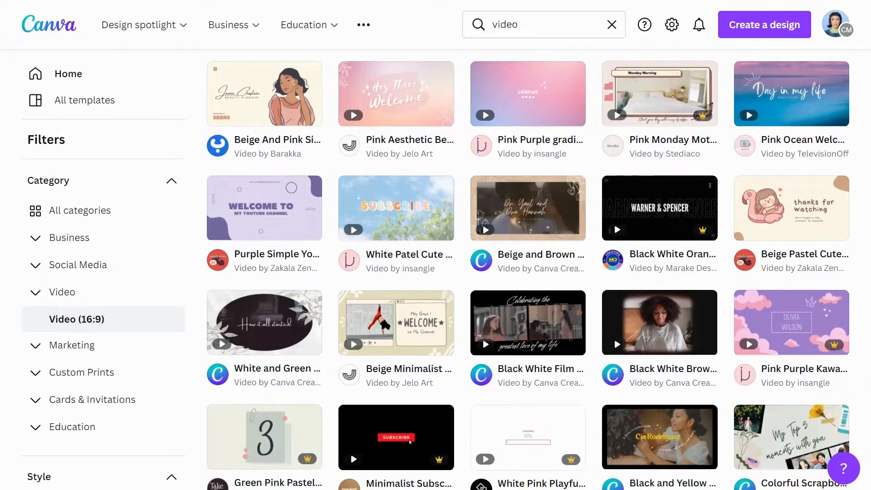
{"action": "scroll", "scroll_direction": "down", "scroll_amount": 3}
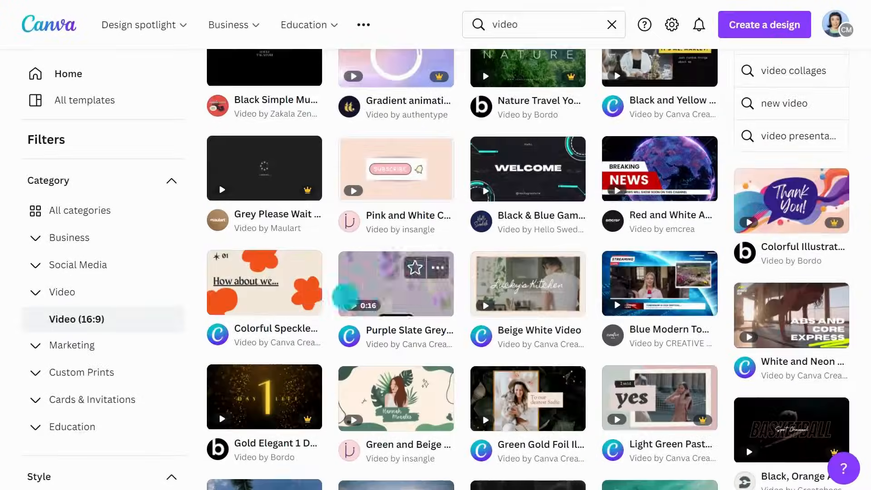
{"action": "left_click", "coordinate": [395, 283]}
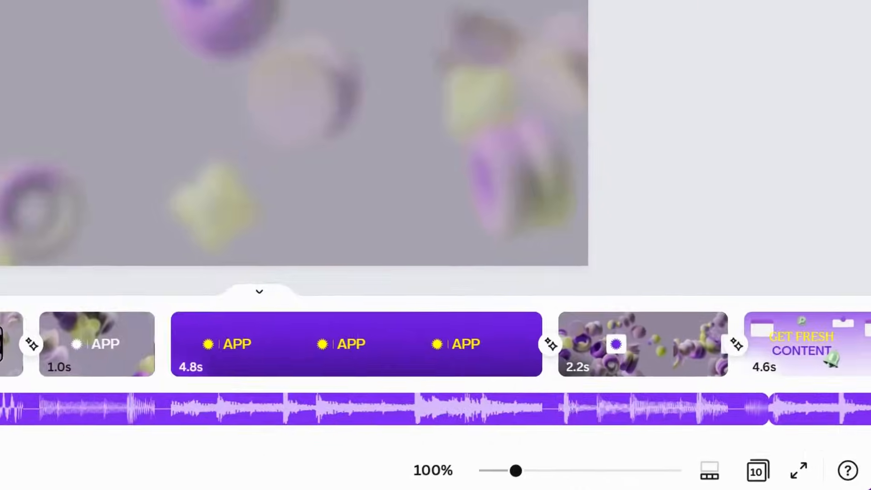
Customize the Purple Slate Grey Yellow Product Launch Video and play it through.
{"action": "left_click", "coordinate": [708, 470]}
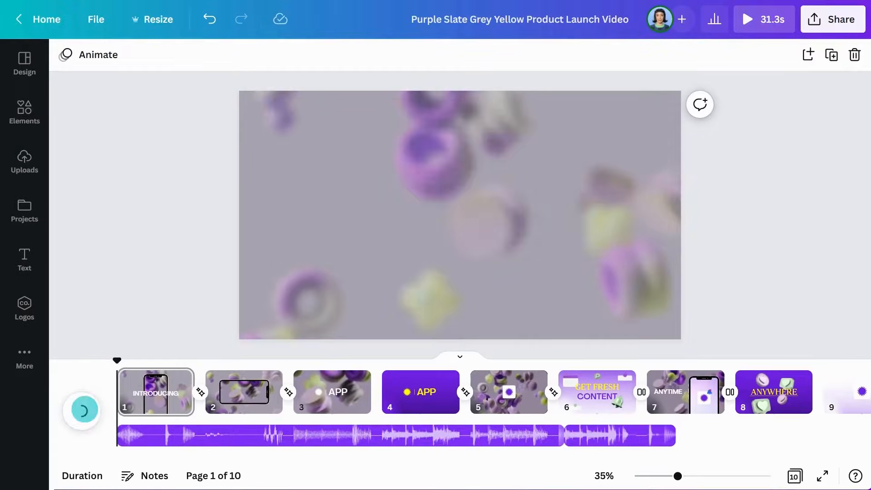
{"action": "left_click", "coordinate": [80, 410]}
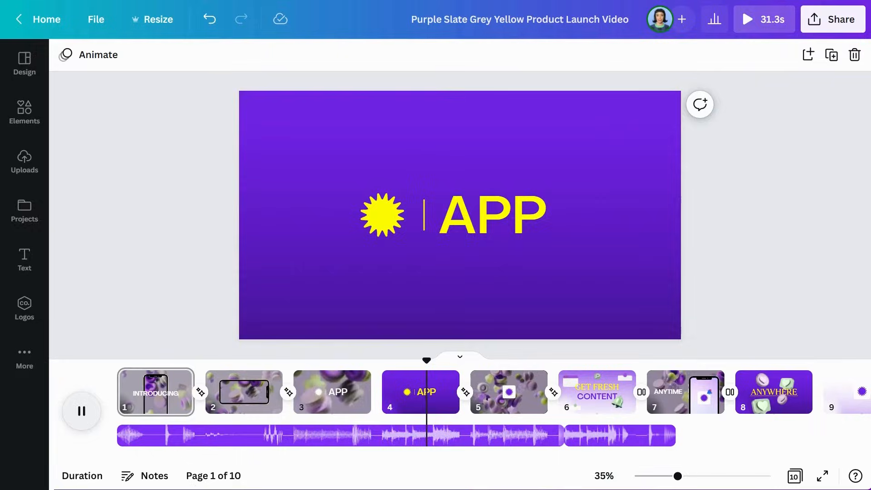
Search Elements for 'light background' and show only stock video results.
{"action": "left_click", "coordinate": [81, 409]}
{"action": "type", "text": "light background"}
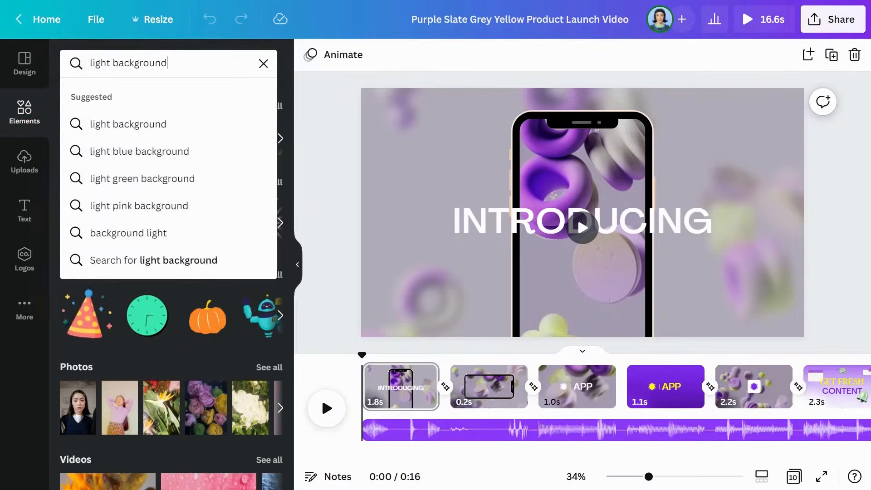
{"action": "key", "text": "Return"}
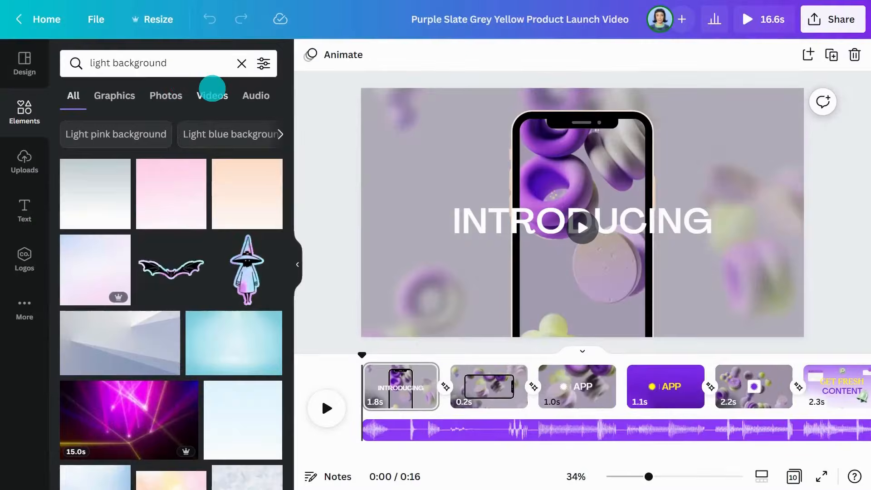
{"action": "left_click", "coordinate": [212, 95]}
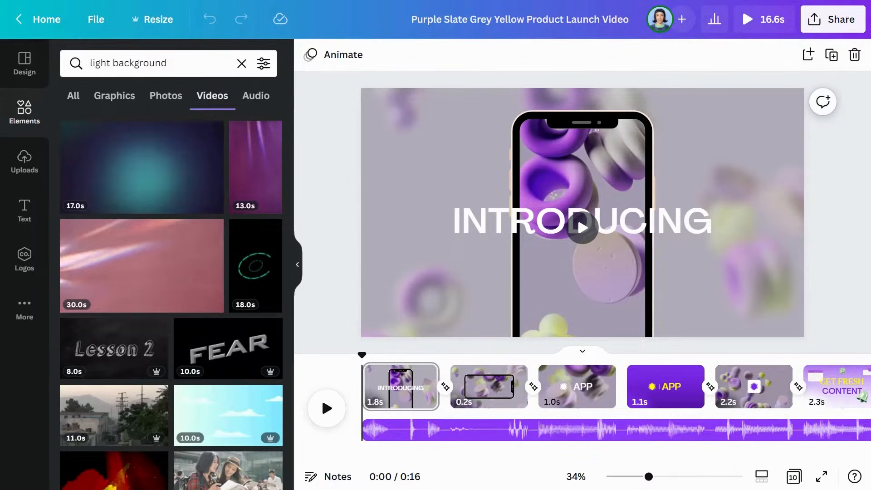
{"action": "mouse_move", "coordinate": [142, 167]}
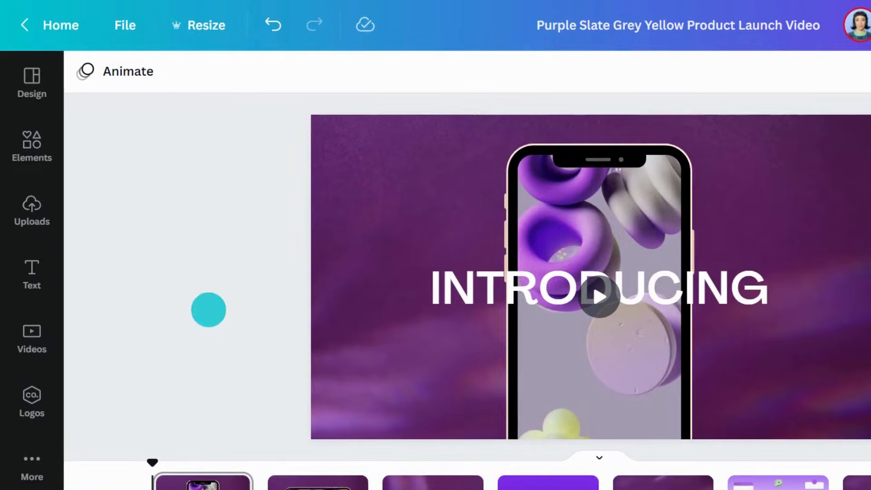
From Uploads, choose QR Upload and generate the code for uploading phone photos.
{"action": "left_click", "coordinate": [31, 212]}
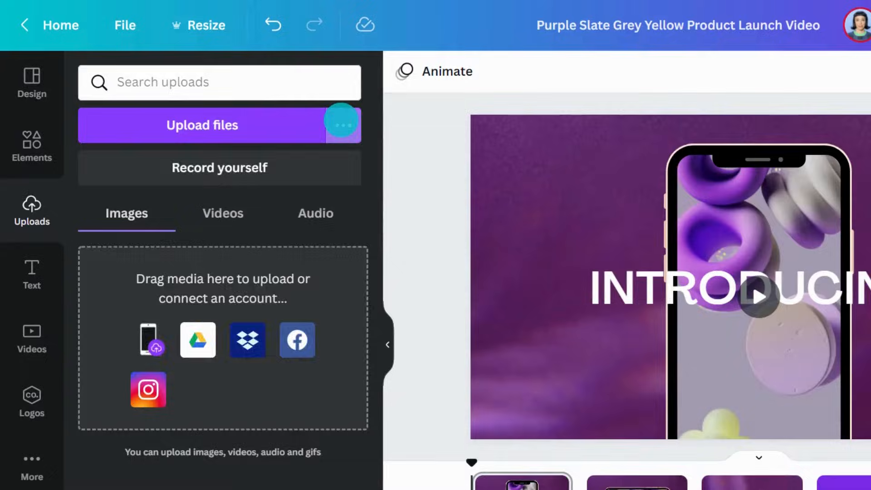
{"action": "left_click", "coordinate": [342, 126]}
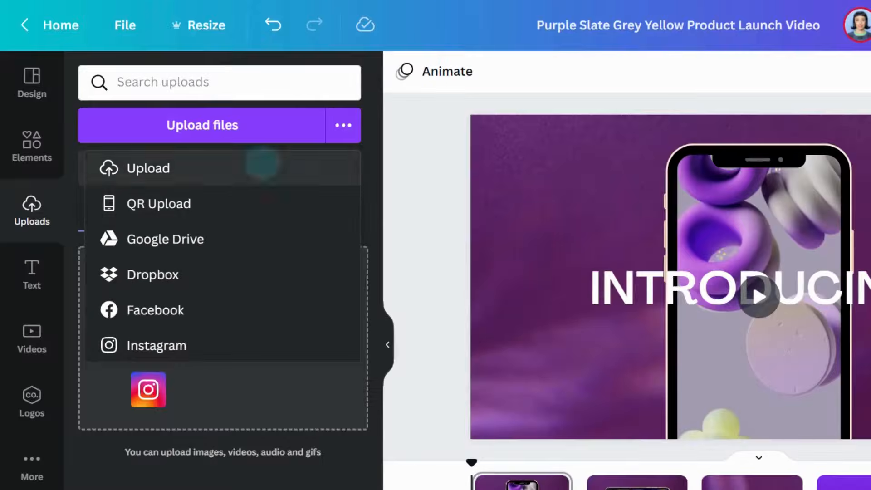
{"action": "left_click", "coordinate": [158, 204]}
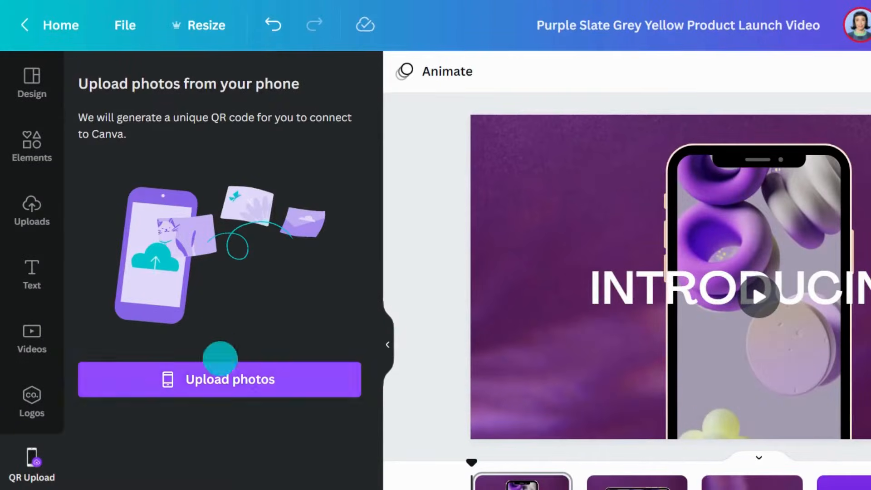
{"action": "left_click", "coordinate": [218, 379]}
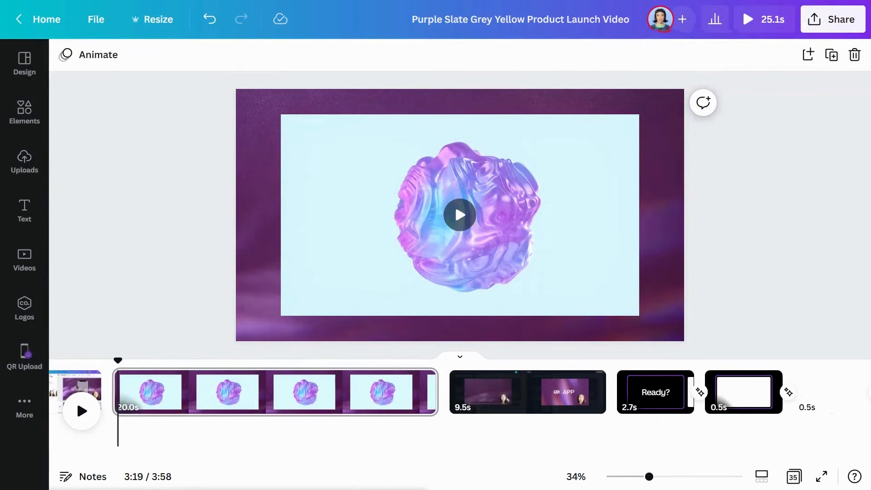
{"action": "left_click", "coordinate": [459, 216]}
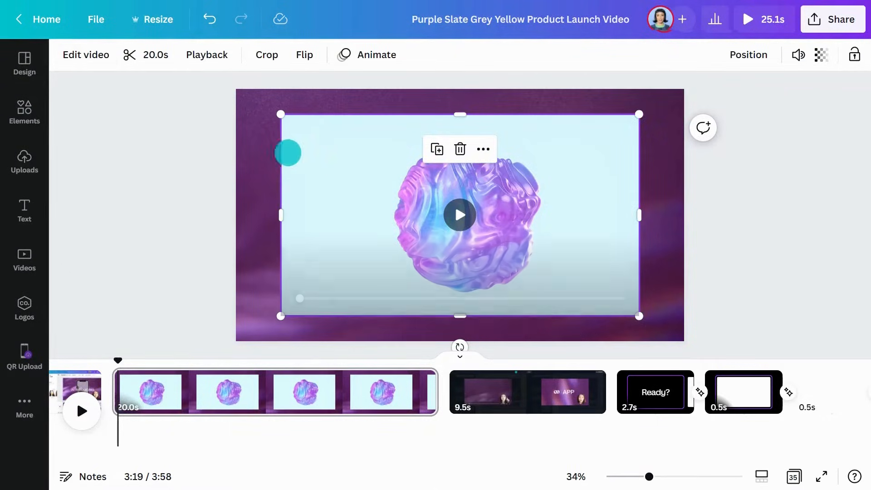